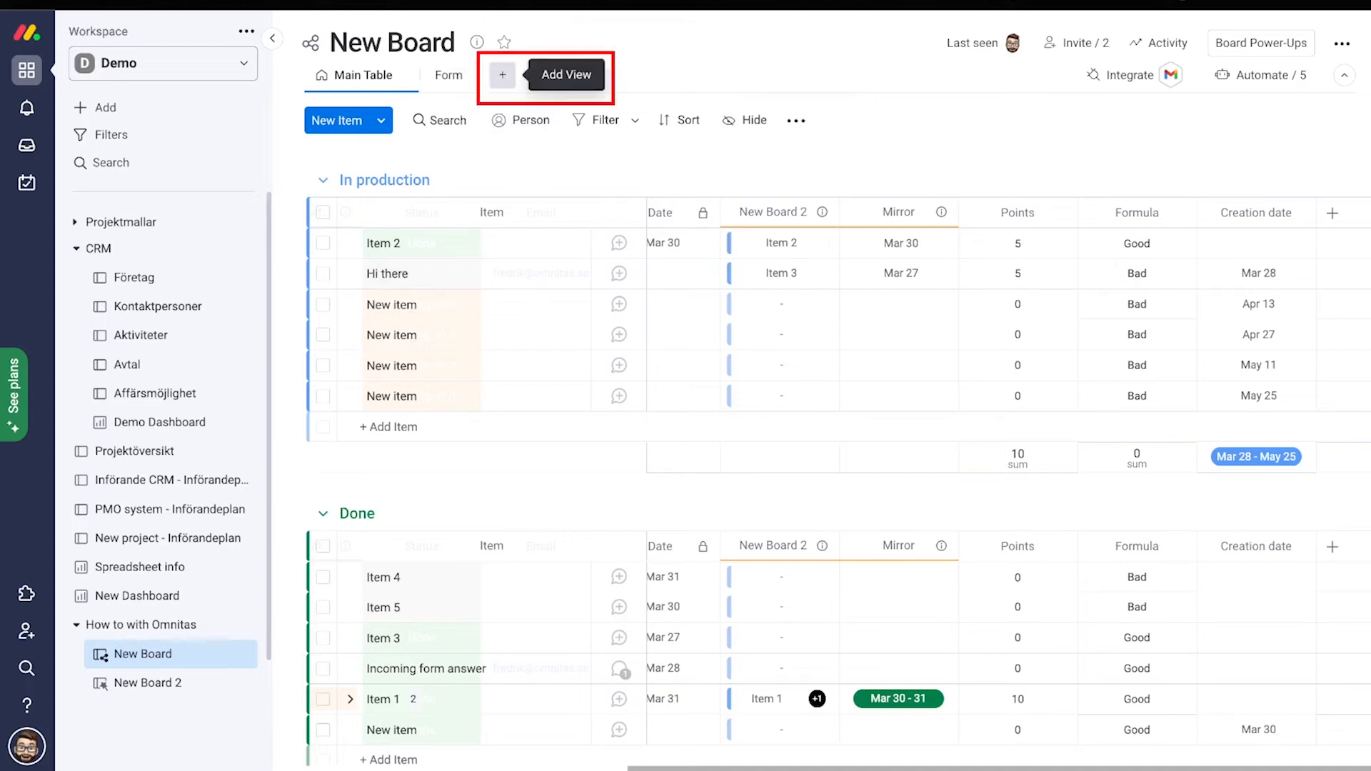
- Add a Table view to New Board and name its tab 'Default'
left_click(501, 75)
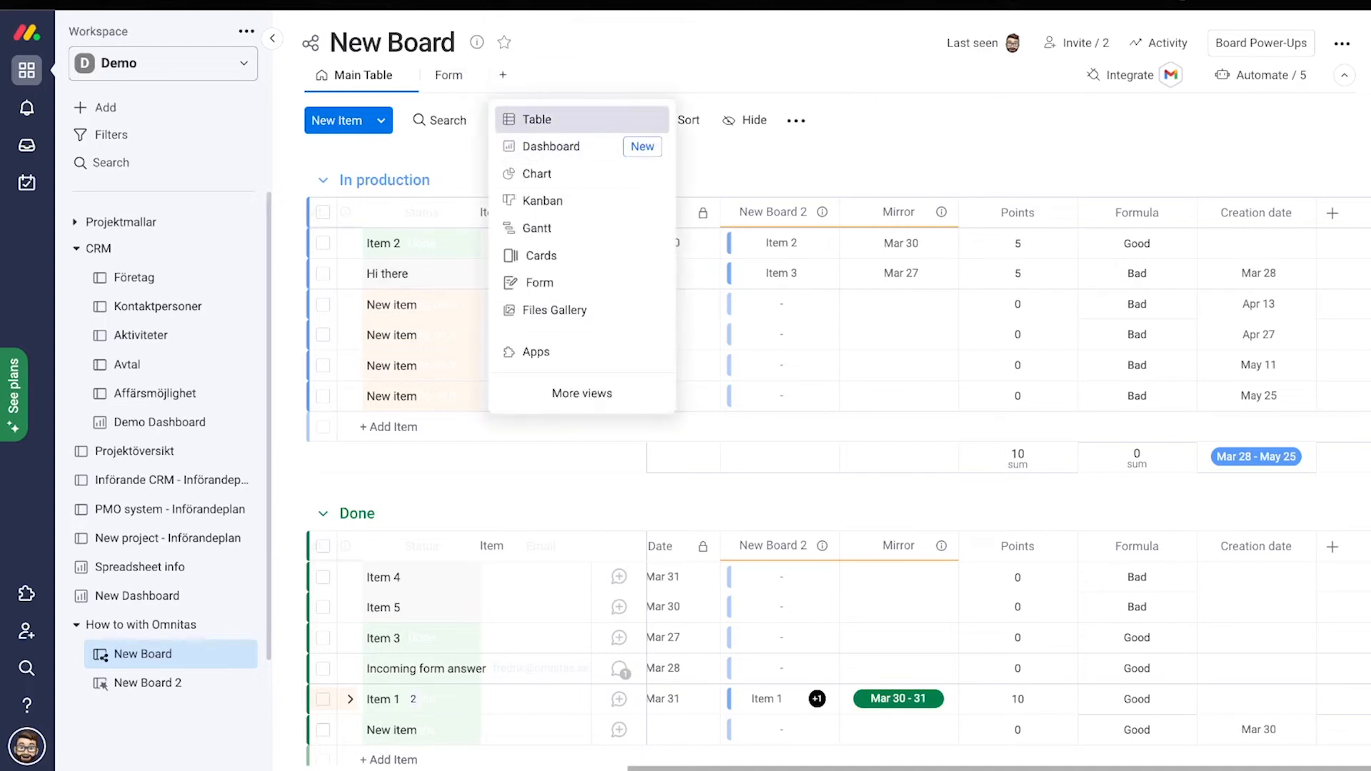
left_click(537, 119)
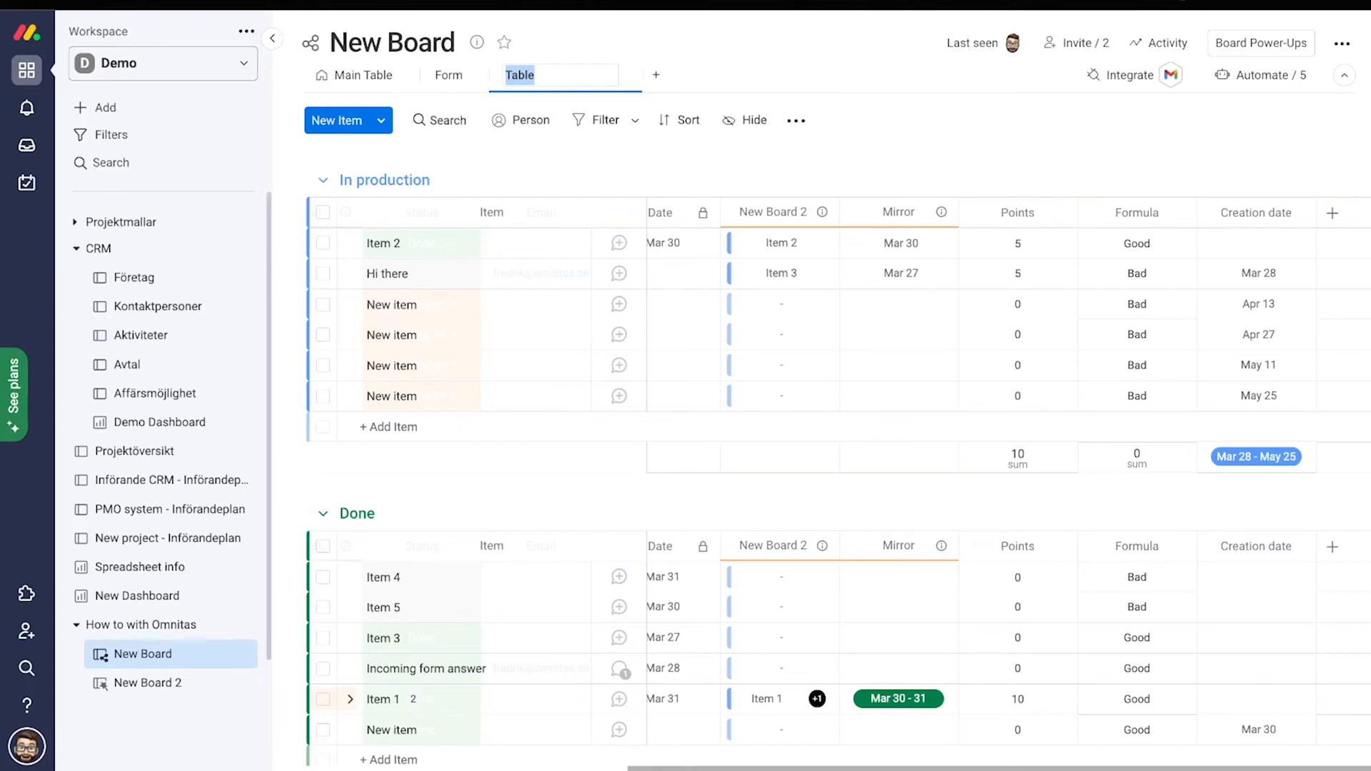
type("Default")
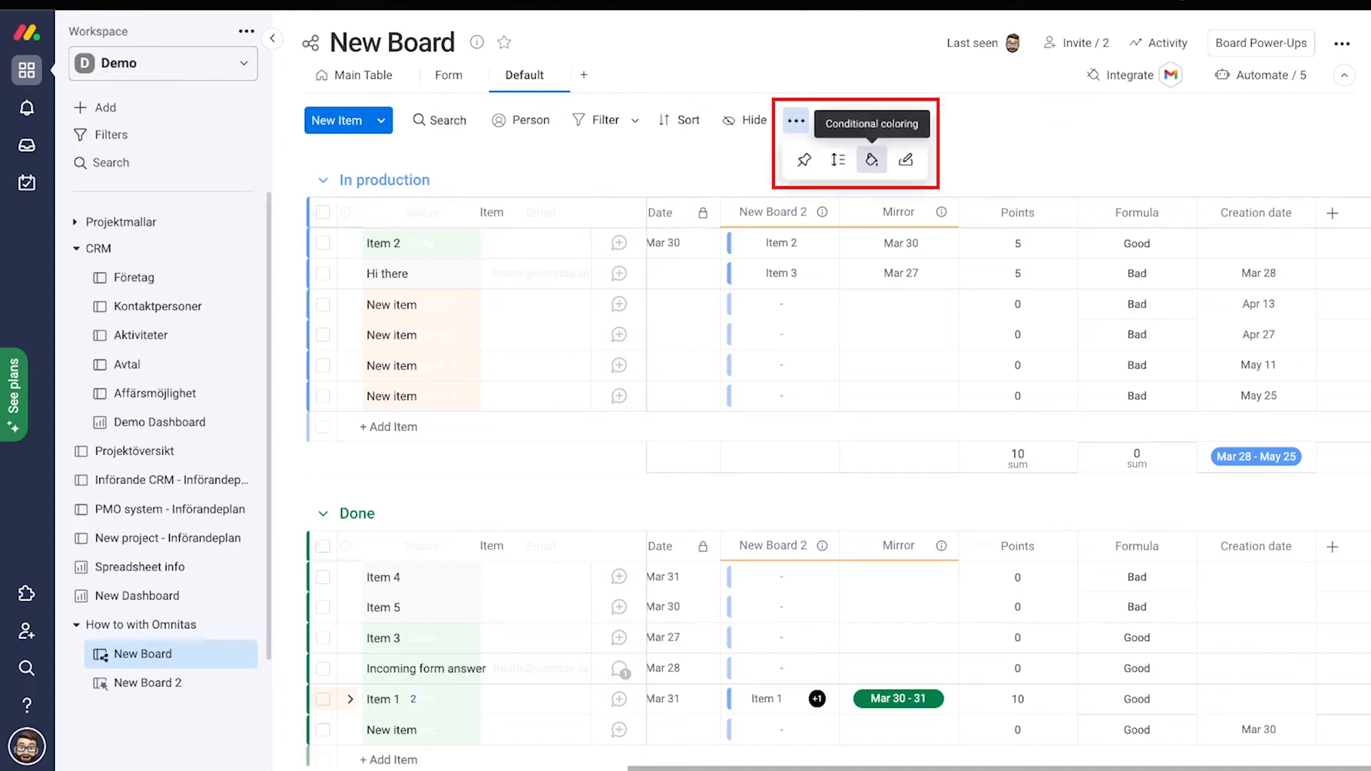
- Create a conditional coloring rule turning rows red when Formula is Bad, and add a second condition
left_click(872, 159)
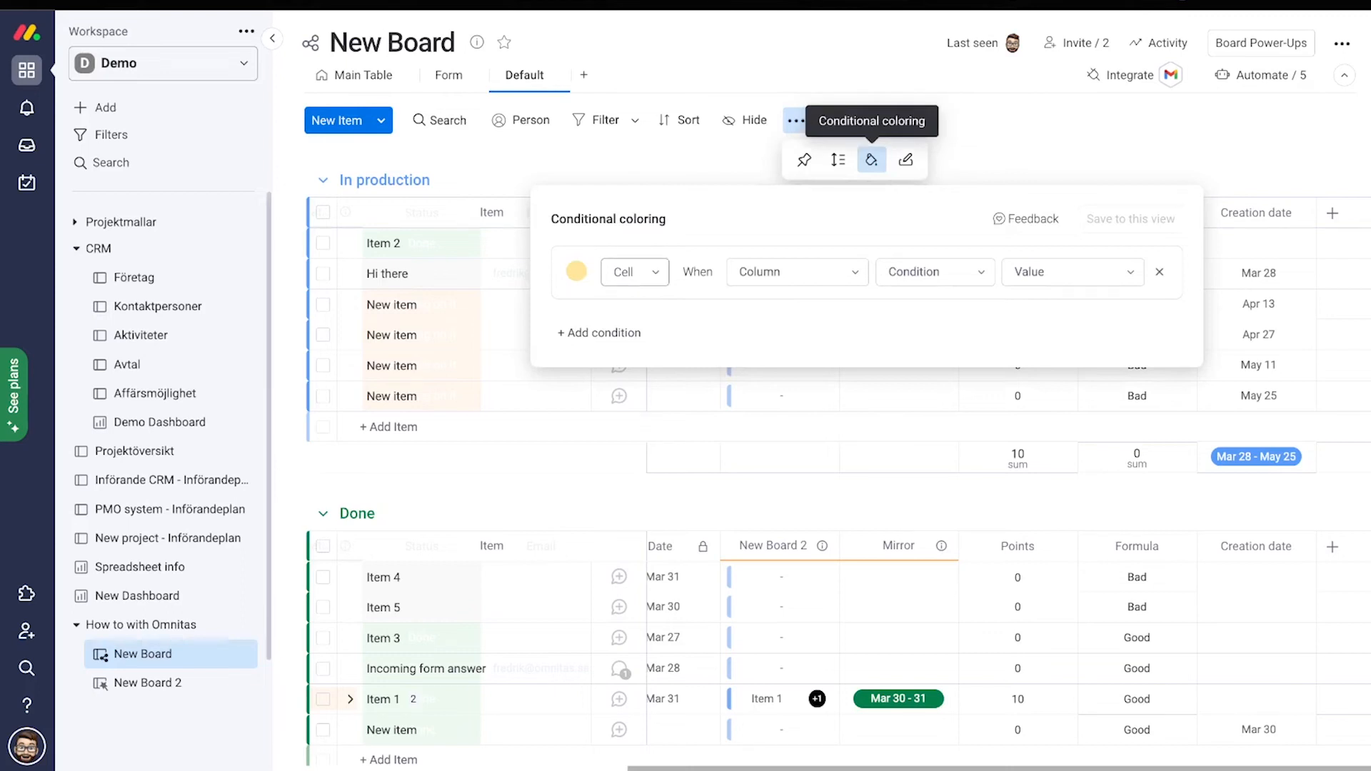
left_click(631, 272)
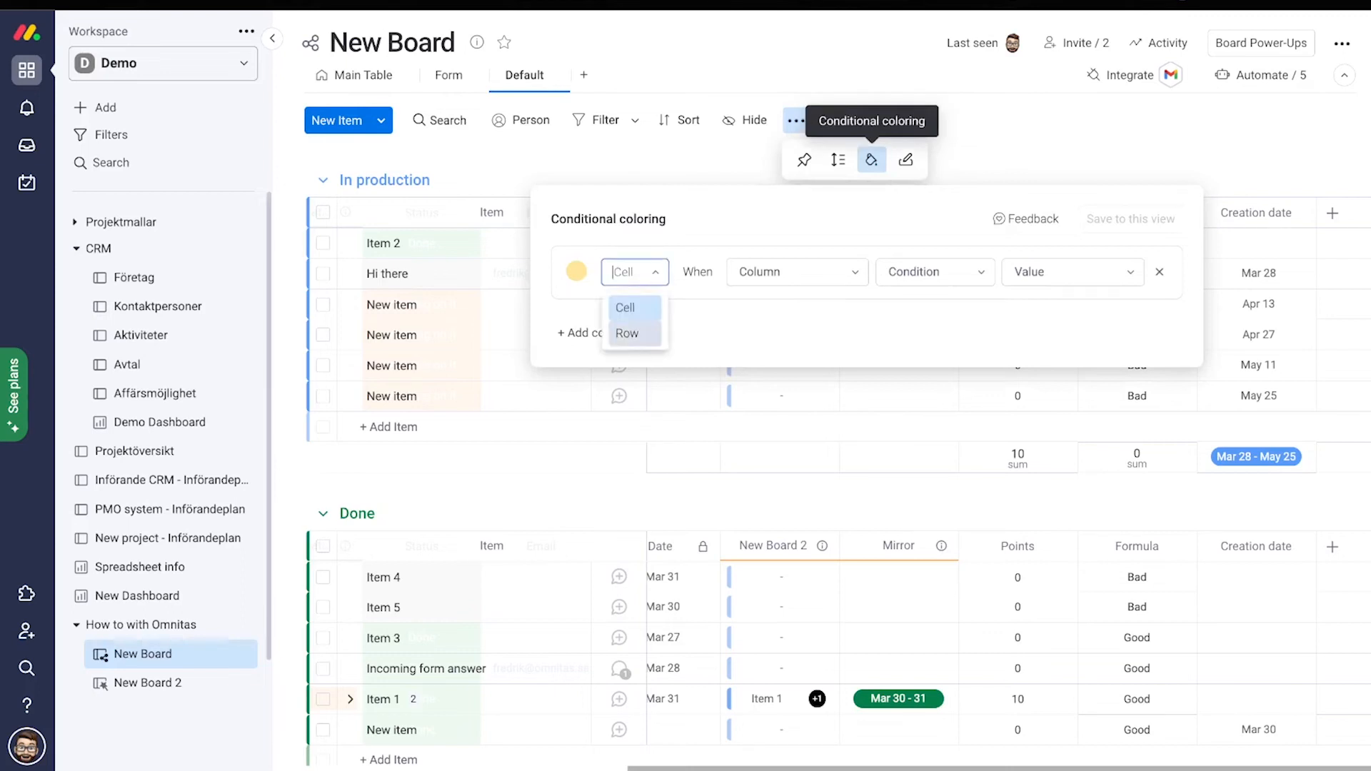
left_click(627, 333)
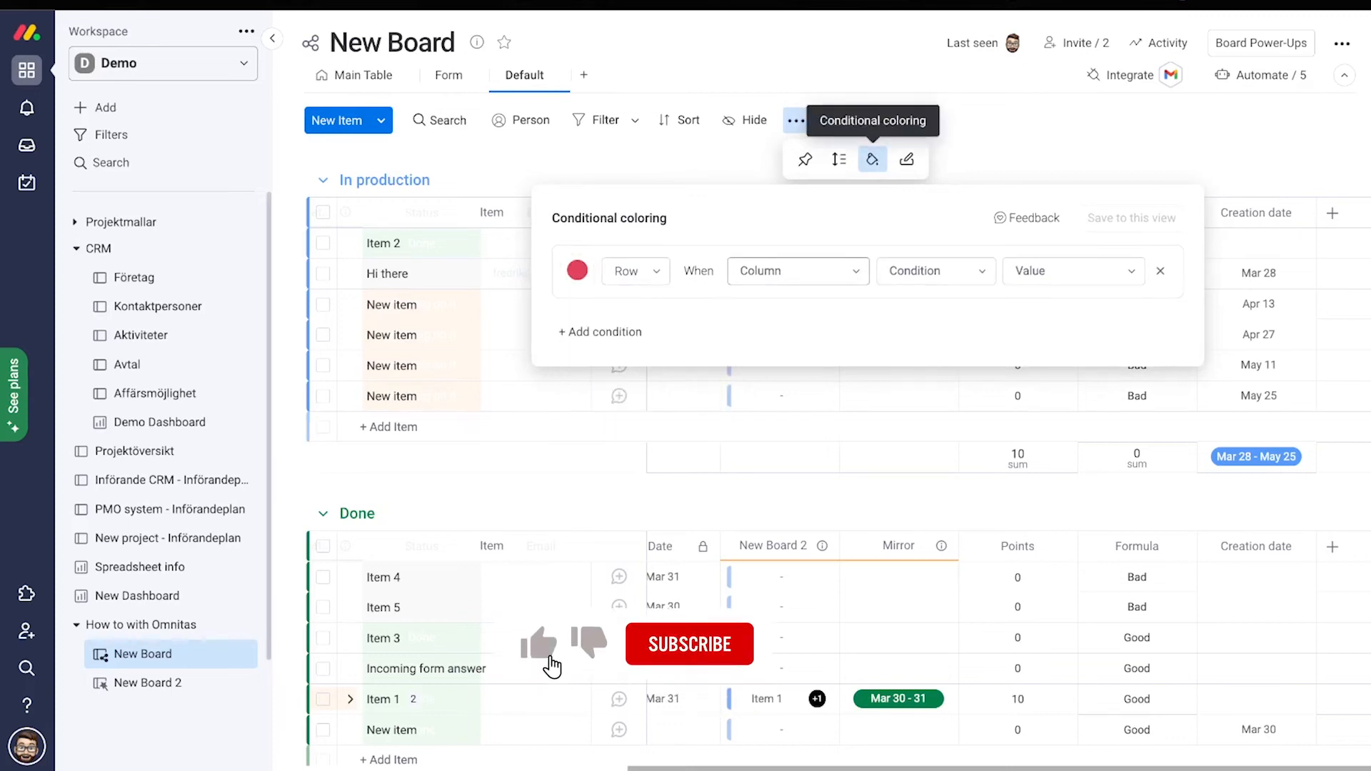
left_click(795, 270)
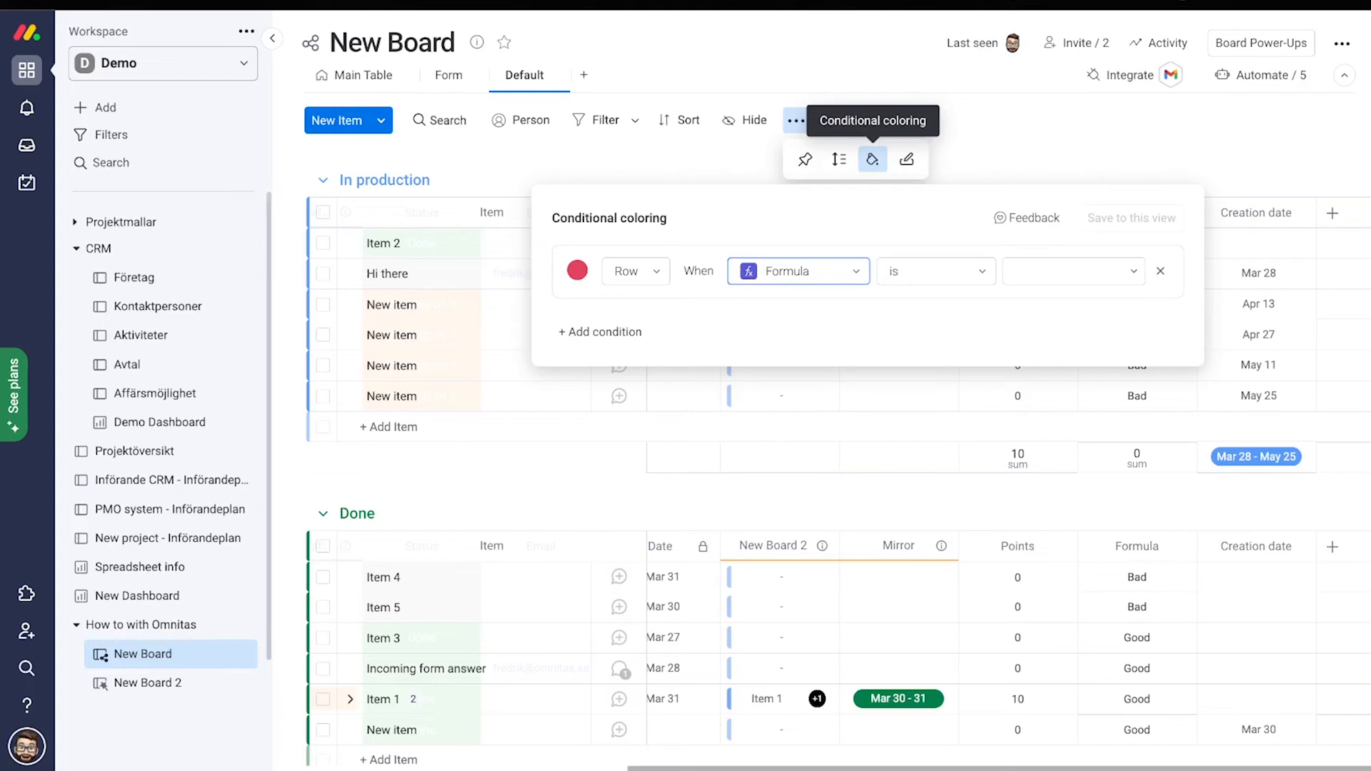
left_click(1073, 270)
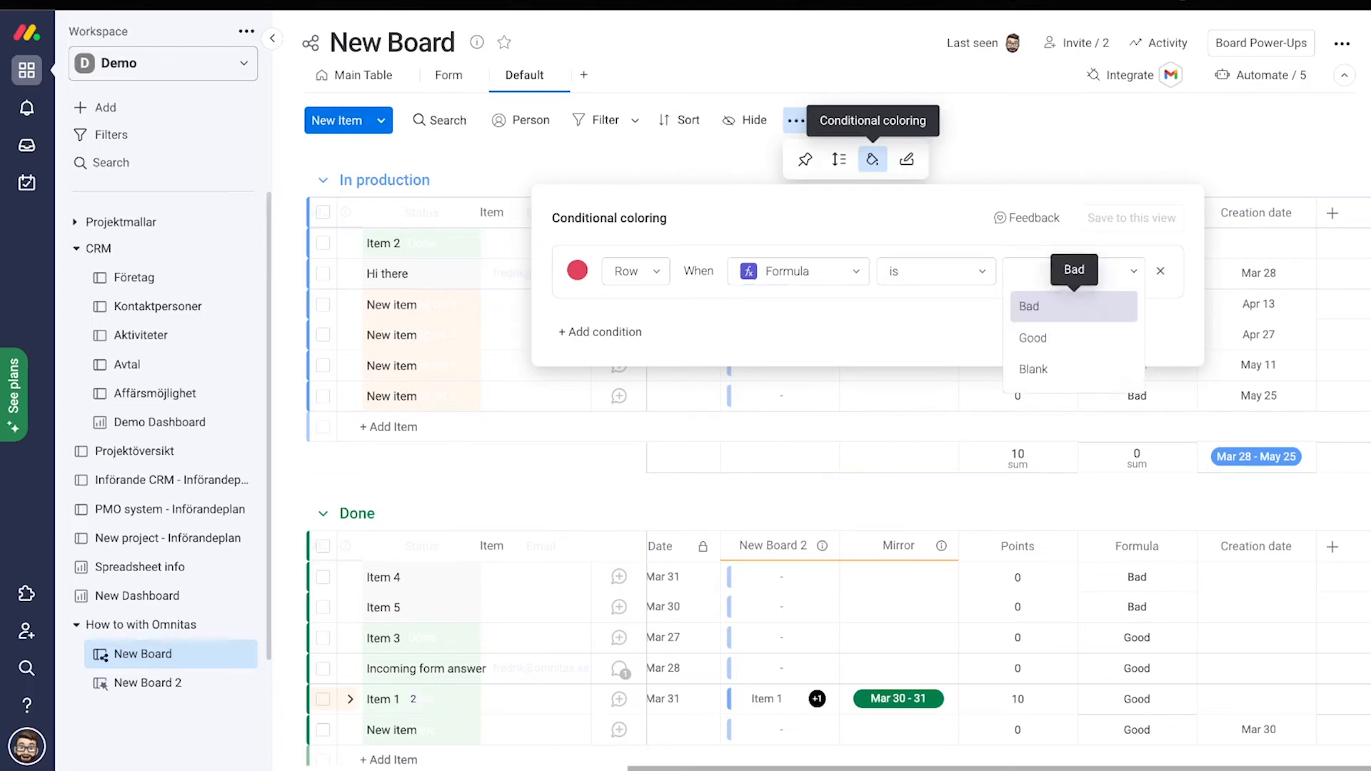
left_click(1030, 307)
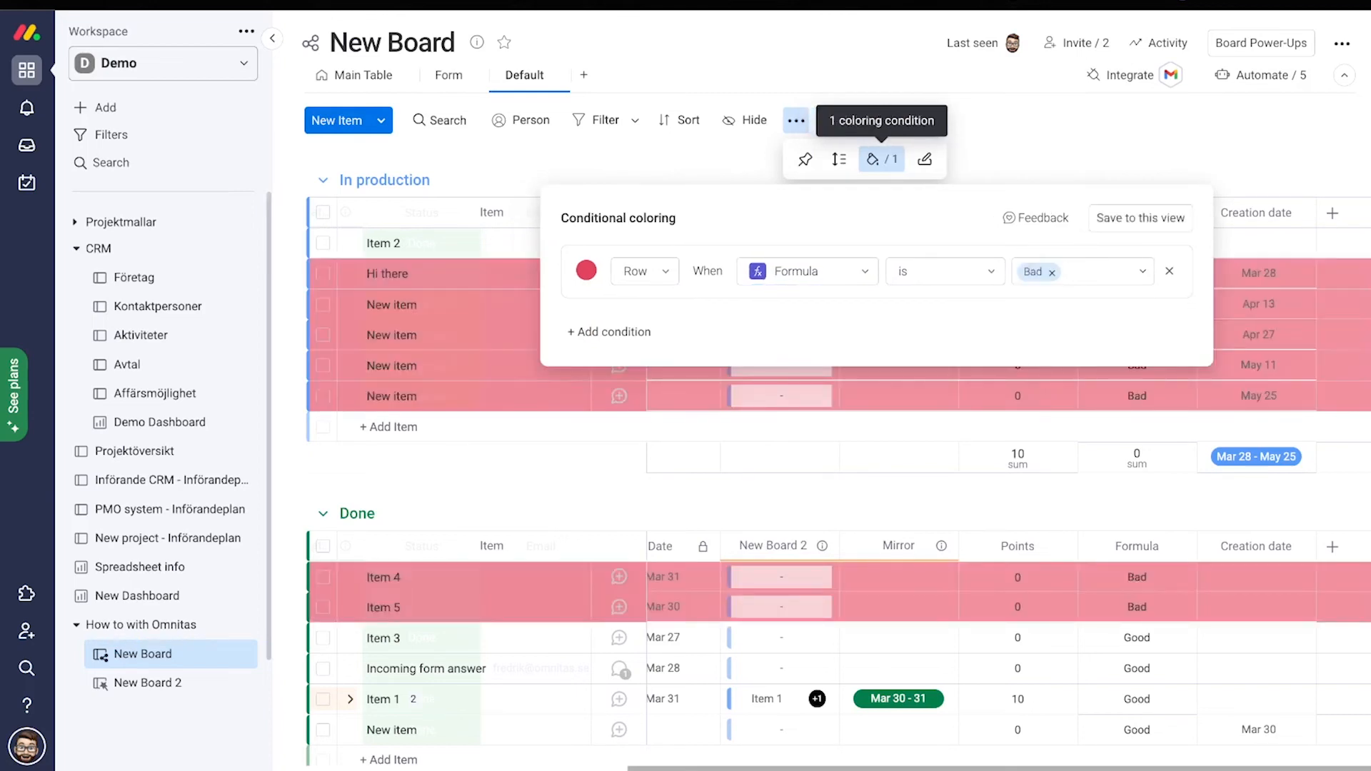
left_click(609, 332)
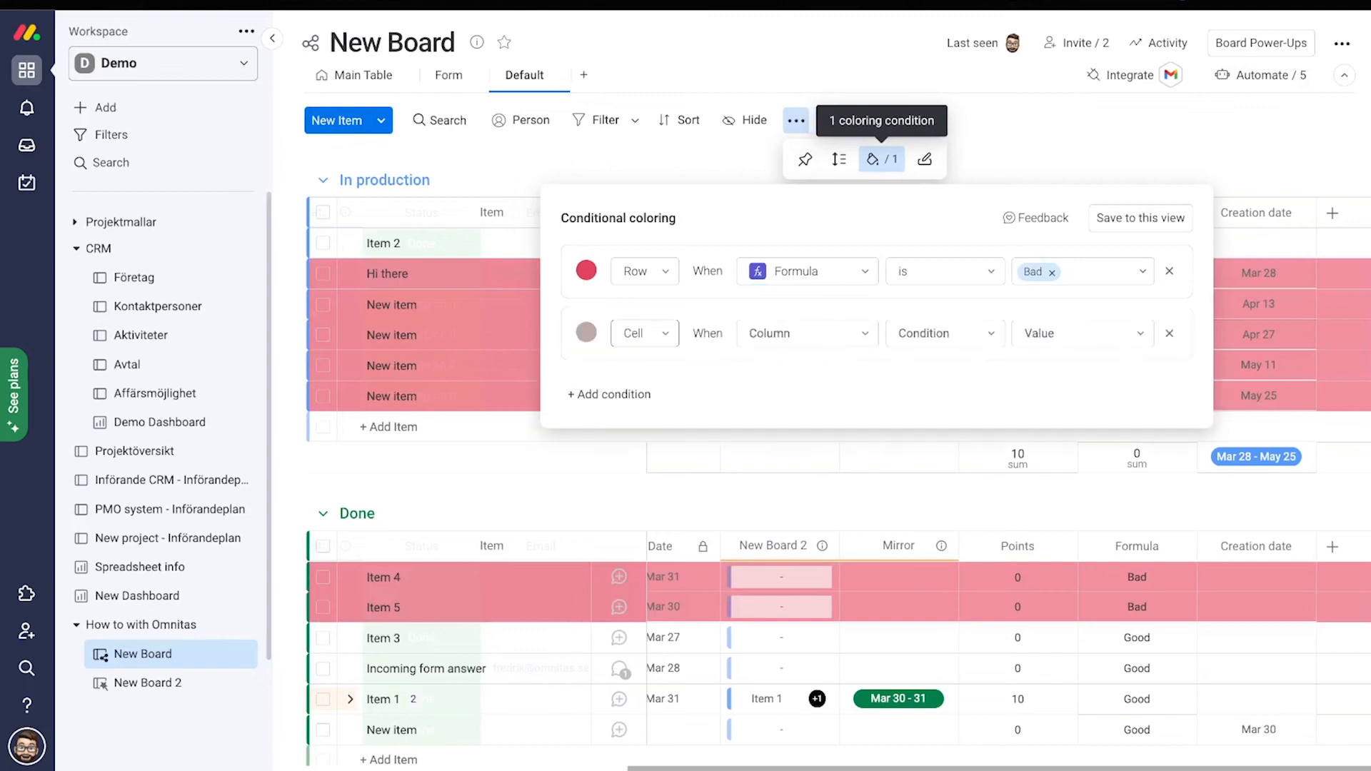
- Set the second condition to color rows green when Formula is Good, and save both rules
left_click(644, 333)
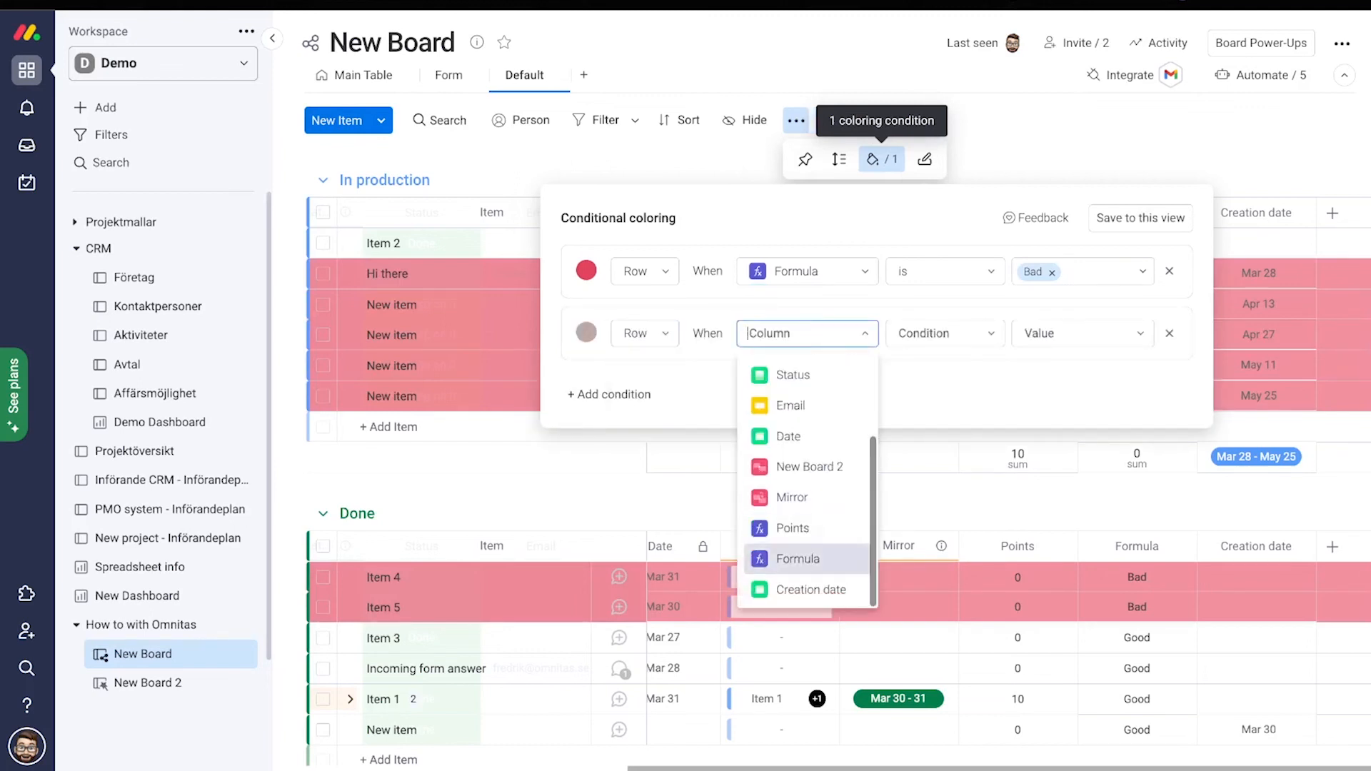
left_click(795, 558)
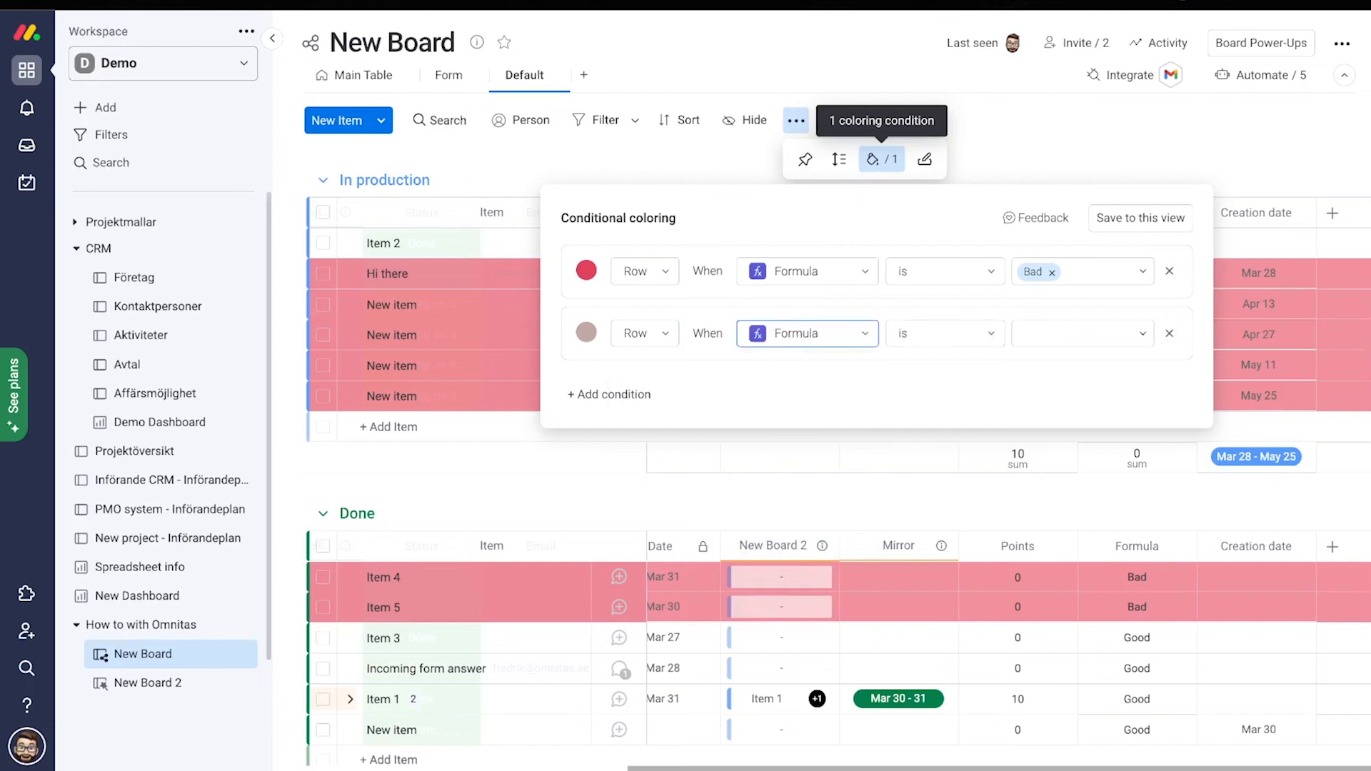
left_click(585, 334)
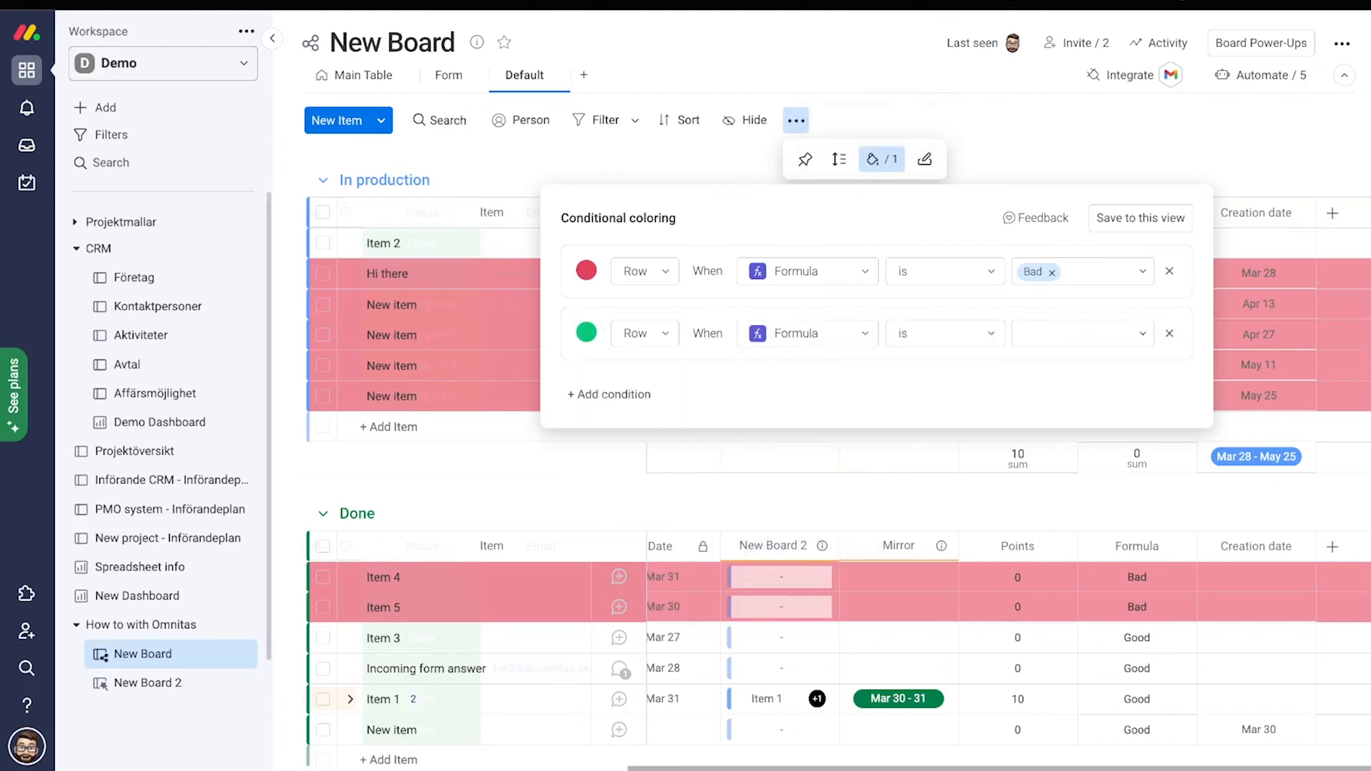
left_click(1081, 334)
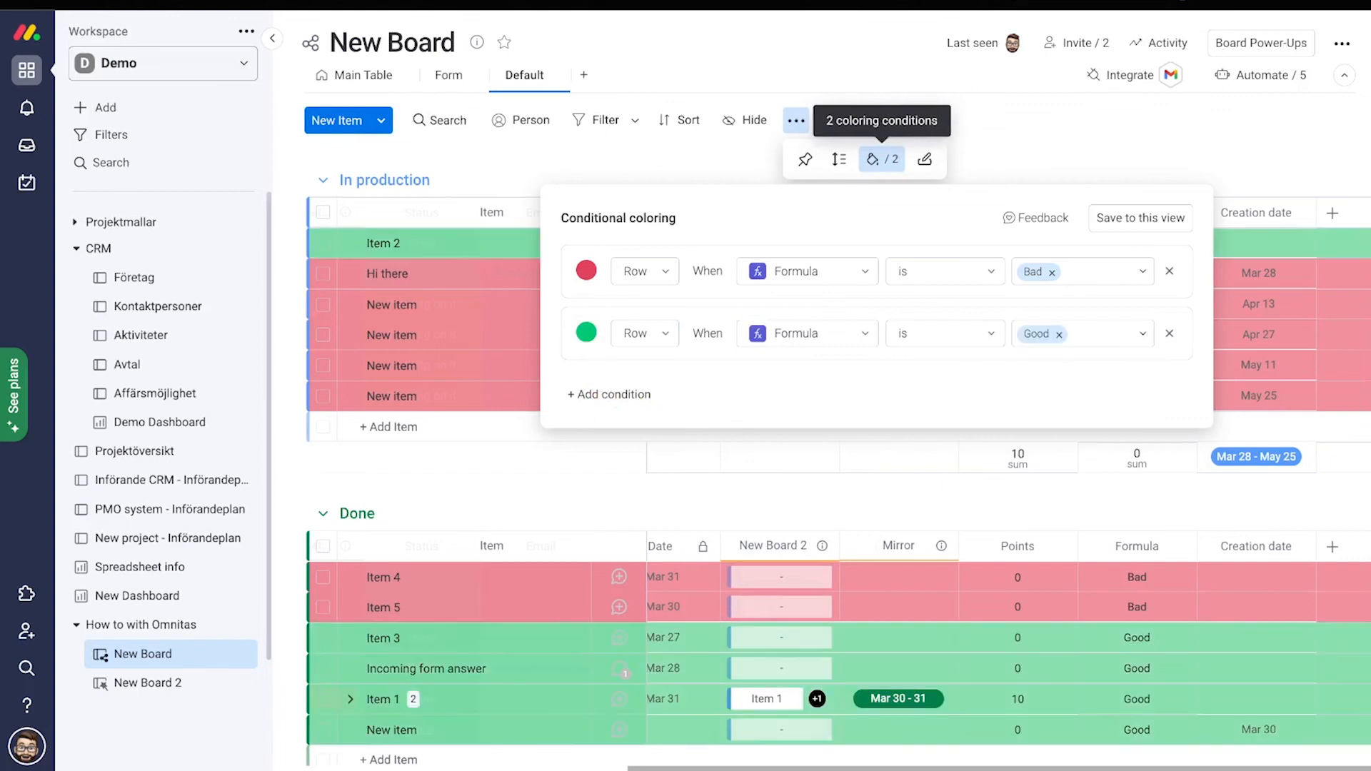
left_click(1140, 218)
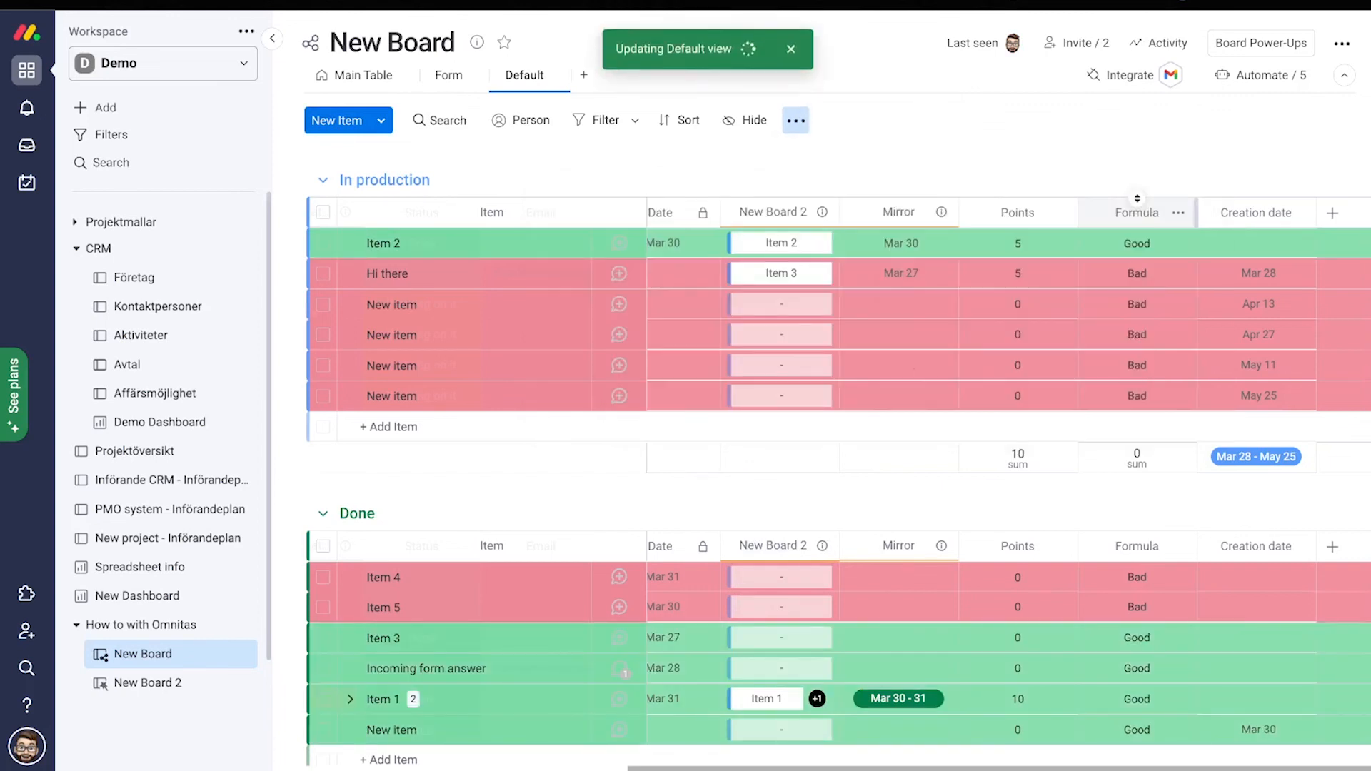